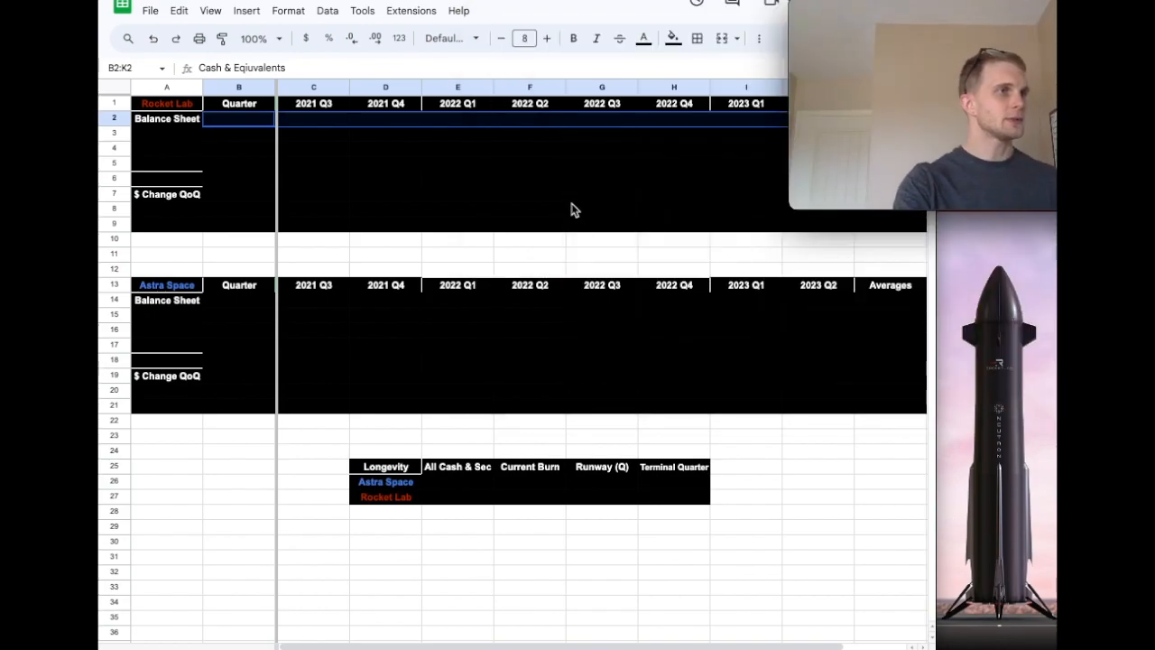
Step: Label Rocket Lab rows B2 and B3 'Cash & Equivalents' and 'Securities, Current'
left_click(238, 120)
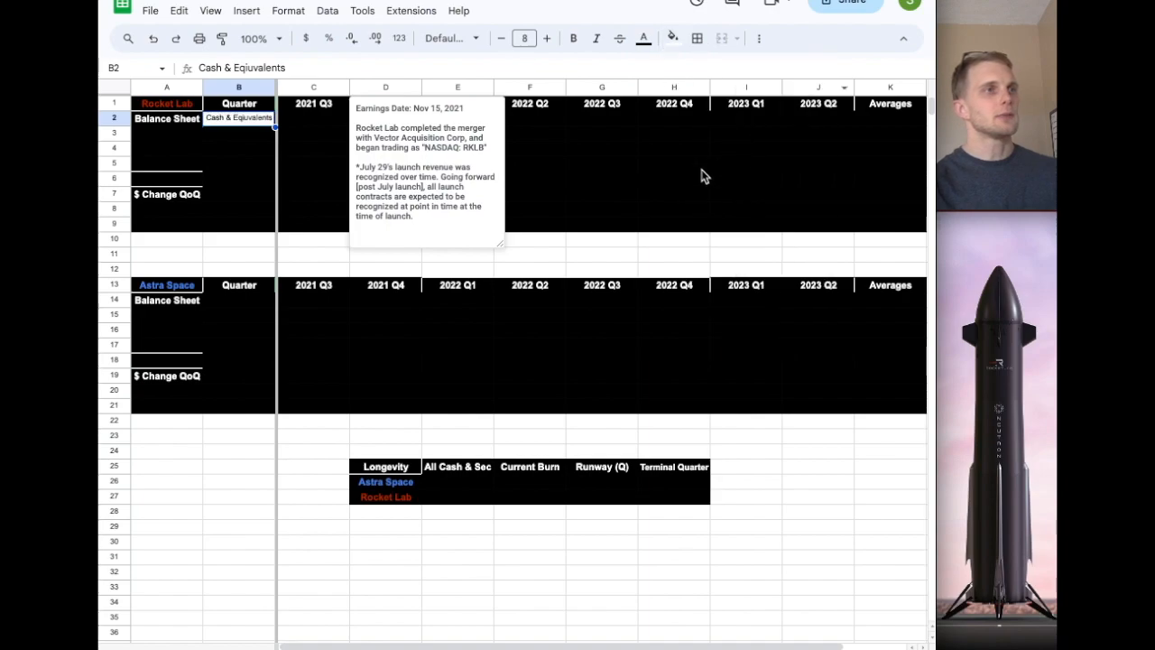
left_click(603, 238)
type("Securities, Current")
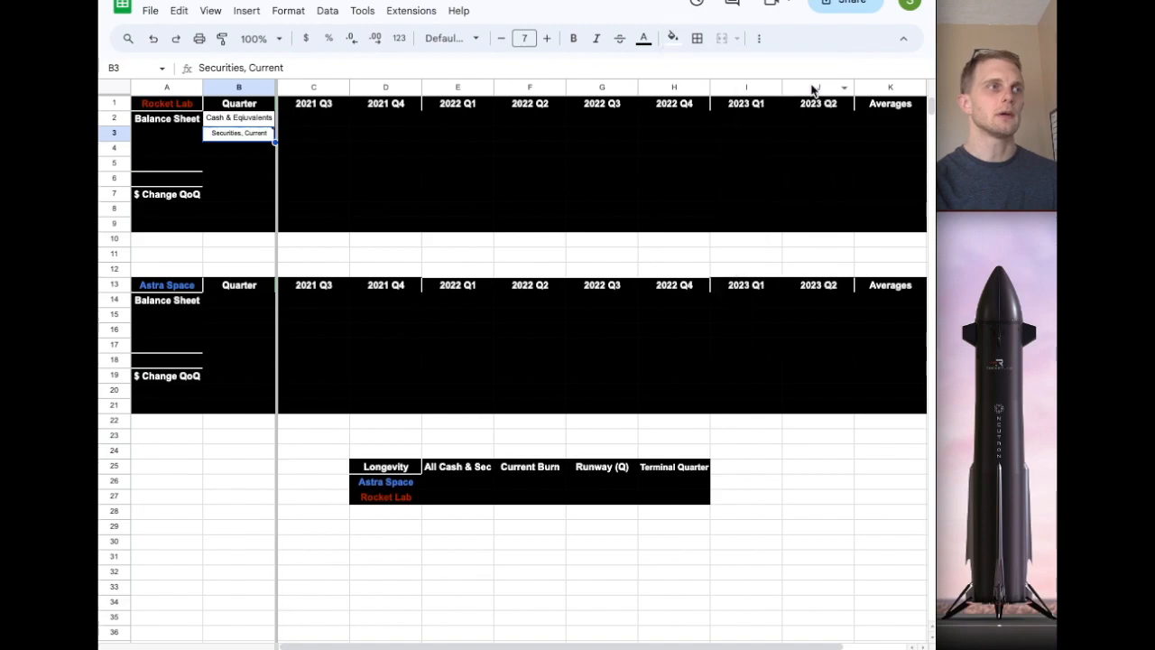
Step: Enter Rocket Lab's quarterly cash in row 2, labels in B4:B5, and row 7 QoQ differences with AVERAGE
left_click(238, 148)
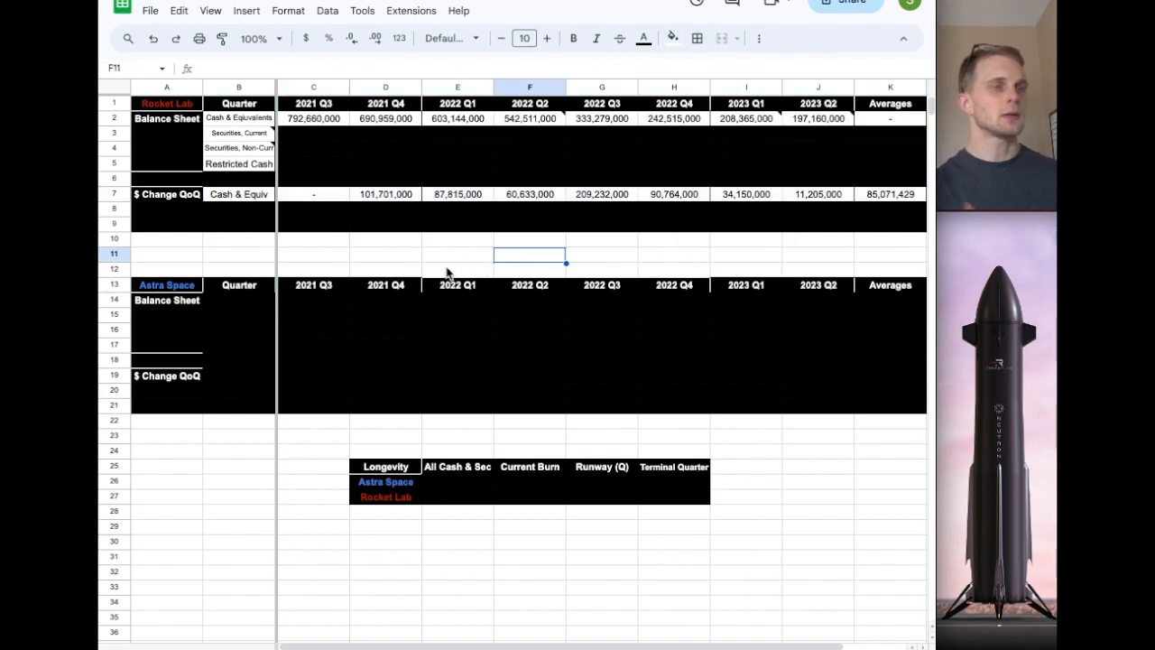
mouse_move(376, 223)
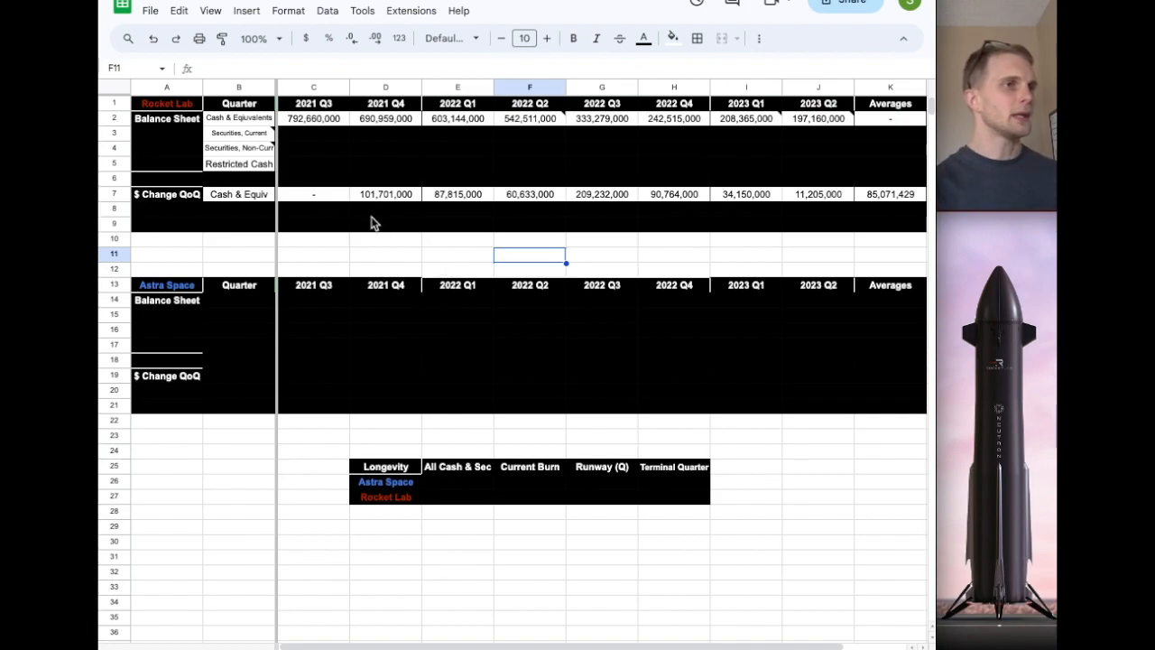
mouse_move(442, 200)
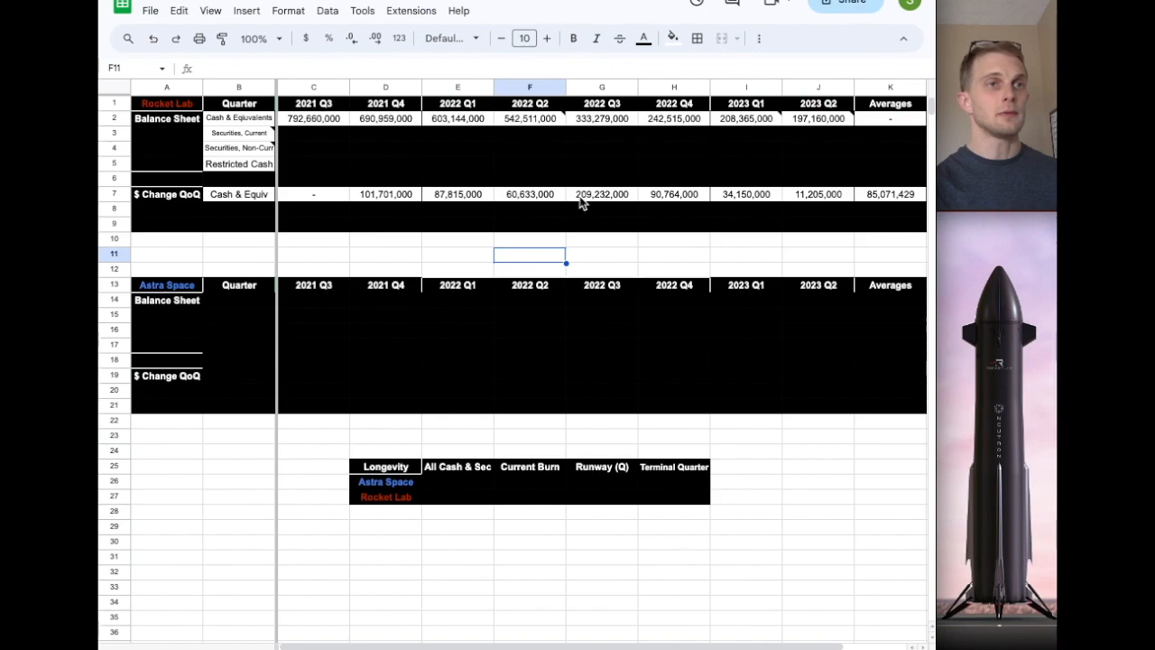
mouse_move(787, 202)
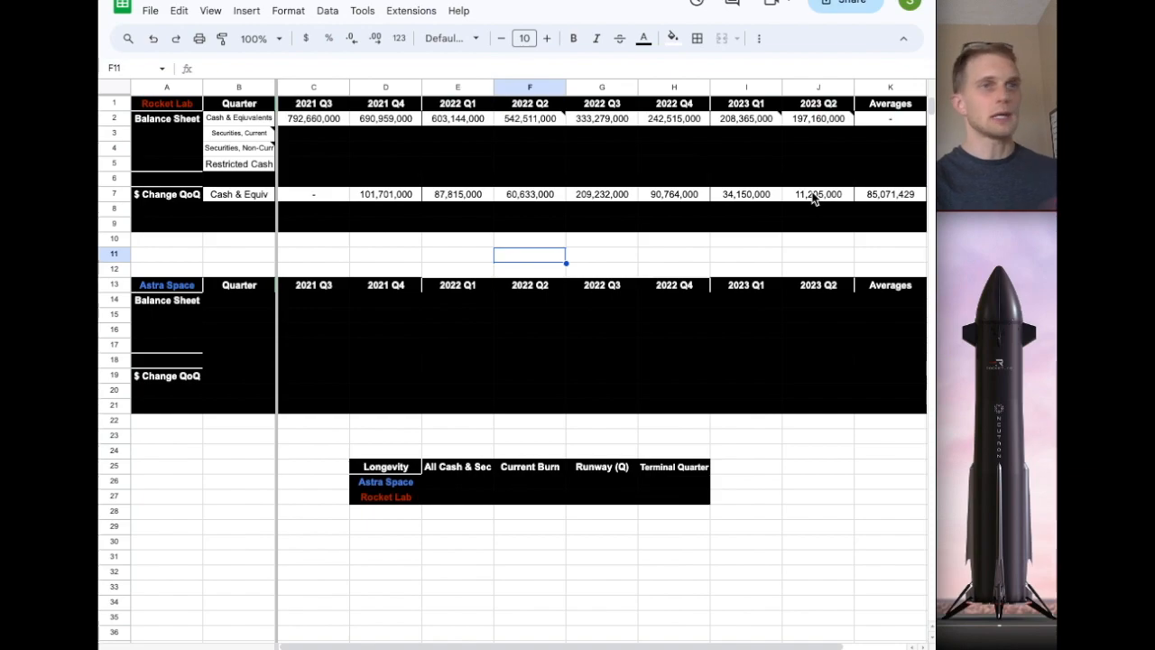
Step: Enter current securities in row 3 and row 8 'C&E + Securities' QoQ differences with AVERAGE
left_click(673, 244)
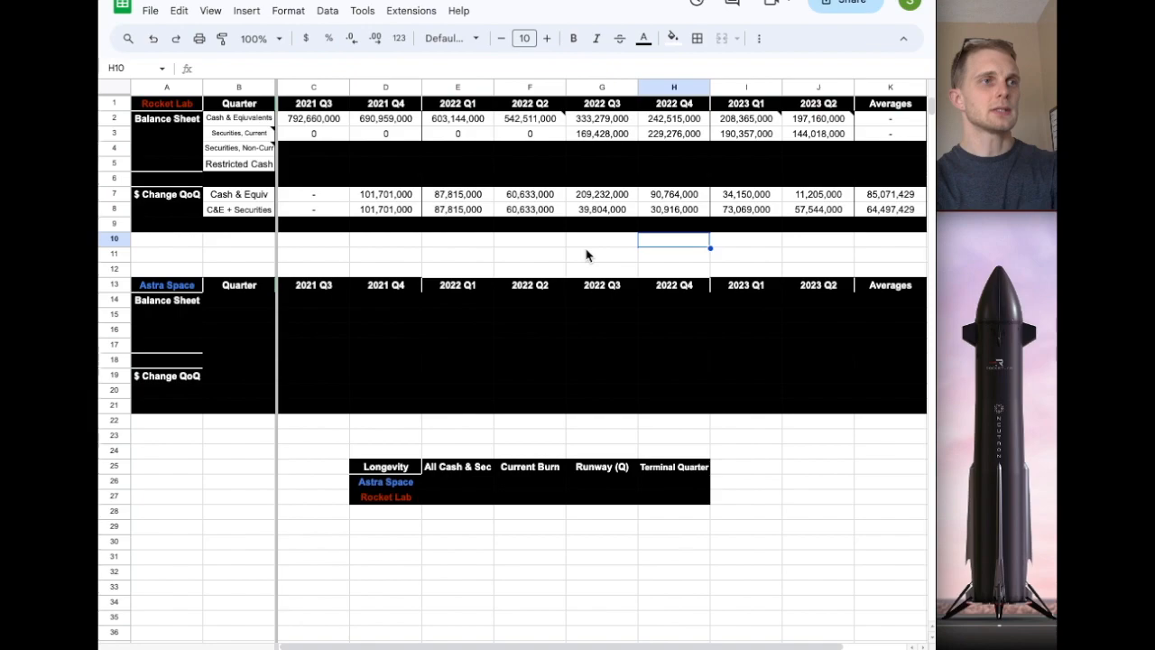
mouse_move(635, 279)
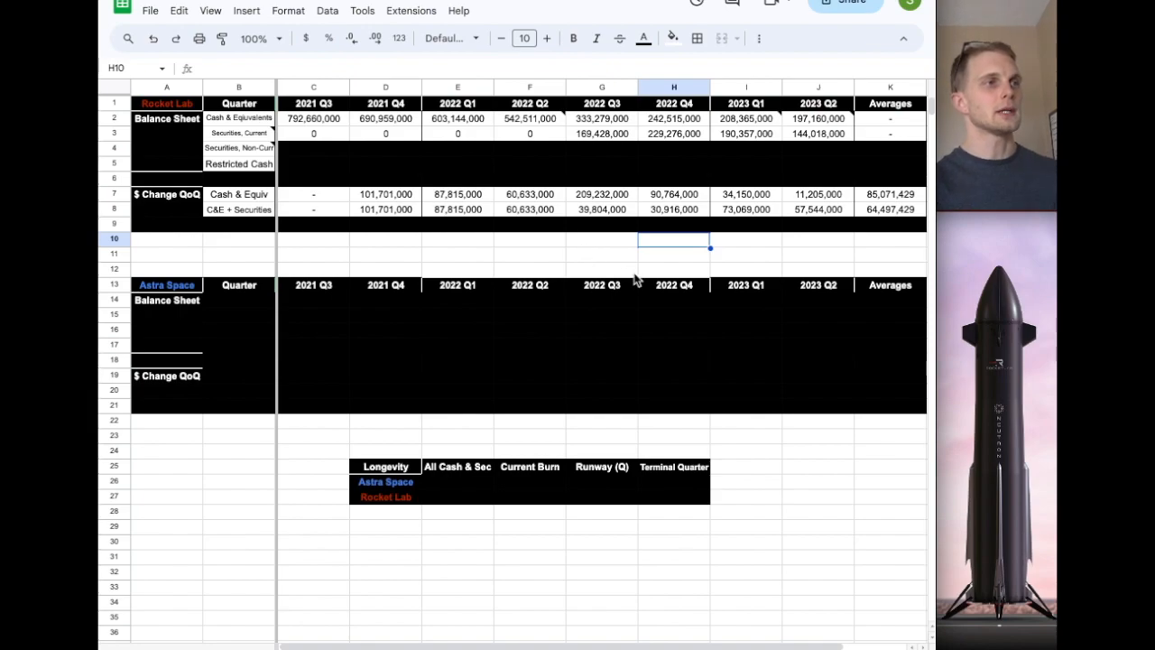
mouse_move(614, 216)
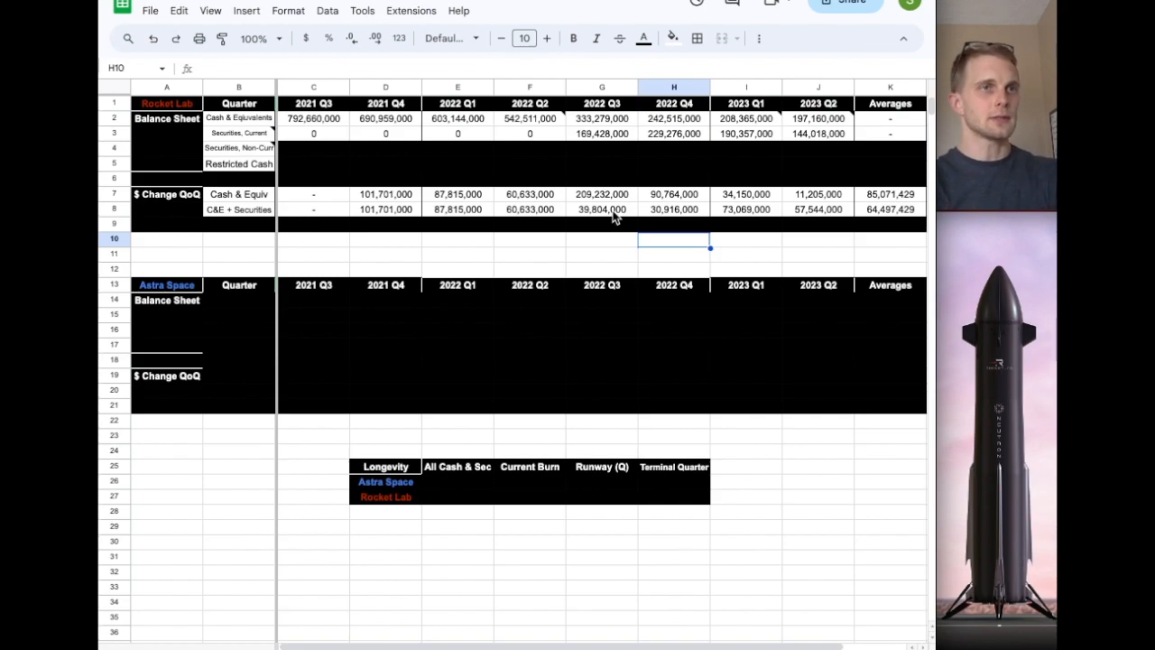
mouse_move(581, 217)
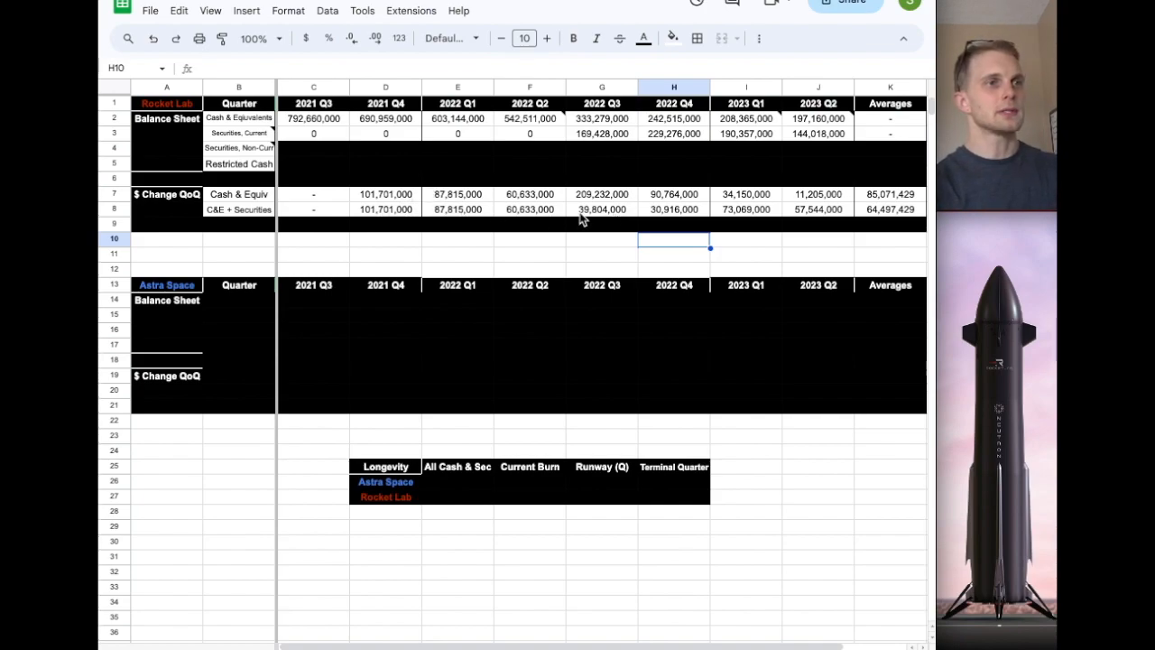
mouse_move(776, 209)
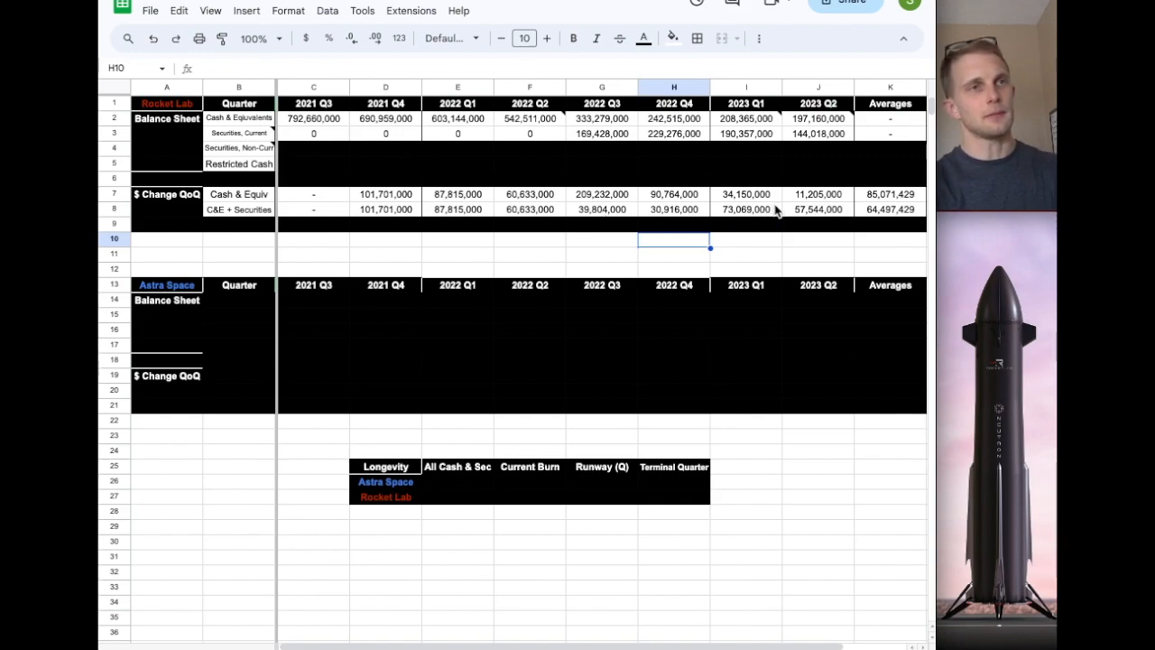
left_click(458, 252)
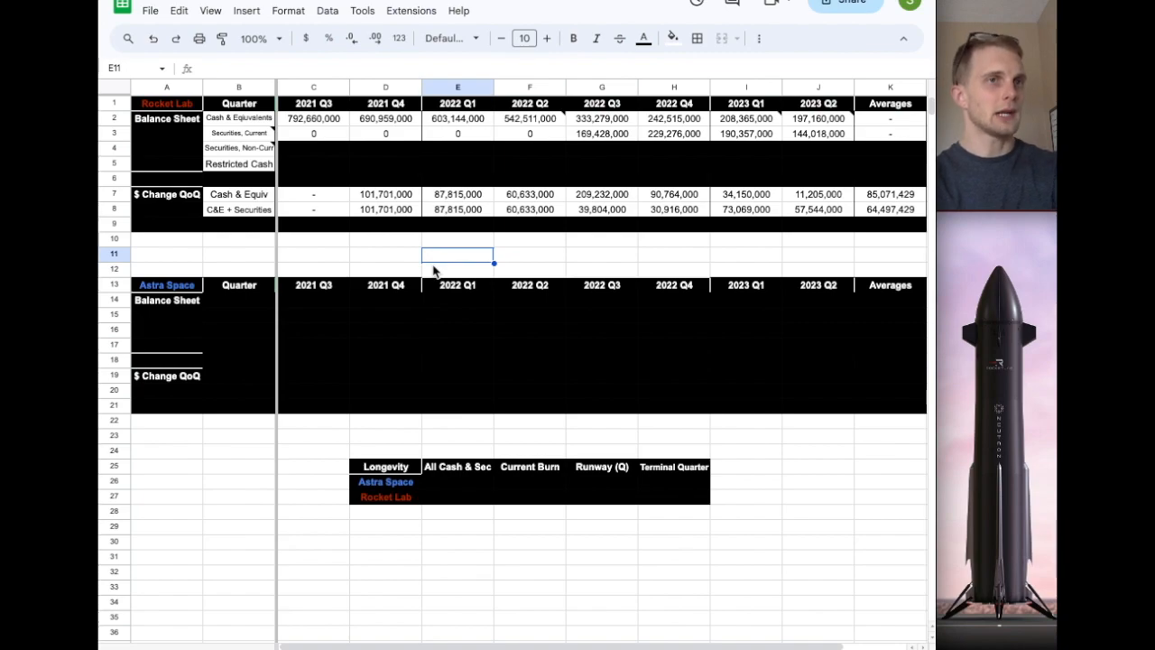
mouse_move(321, 227)
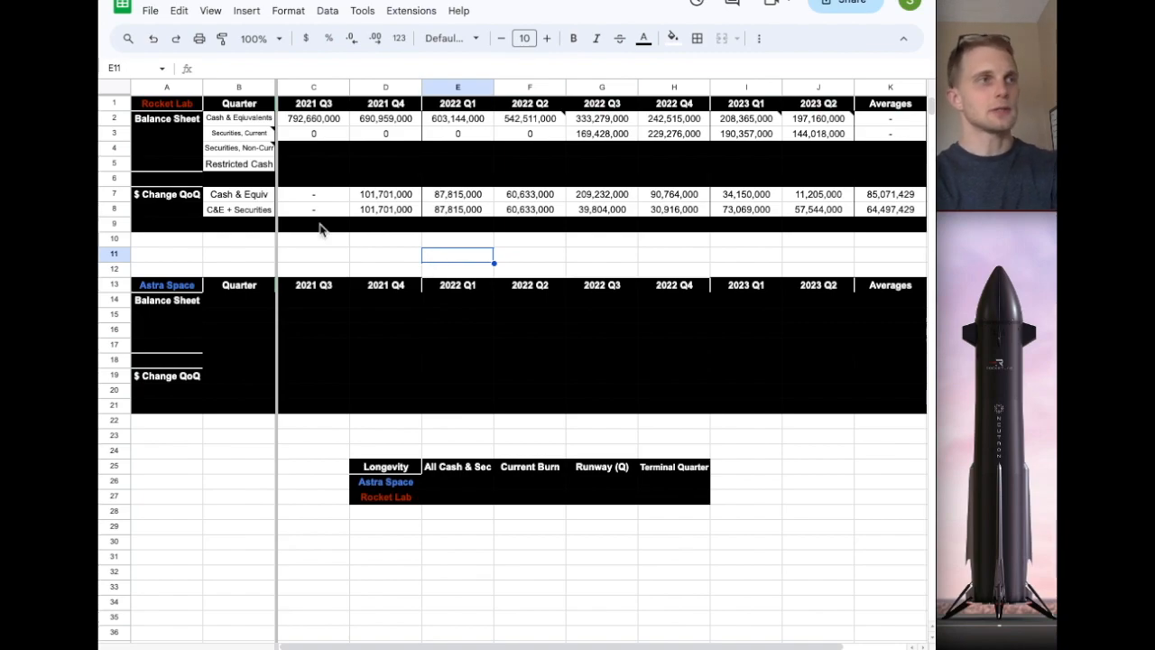
Step: Fill rows 4-5 values and add row 9 'All Cash & Sec' QoQ differences with AVERAGE in K
left_click(458, 267)
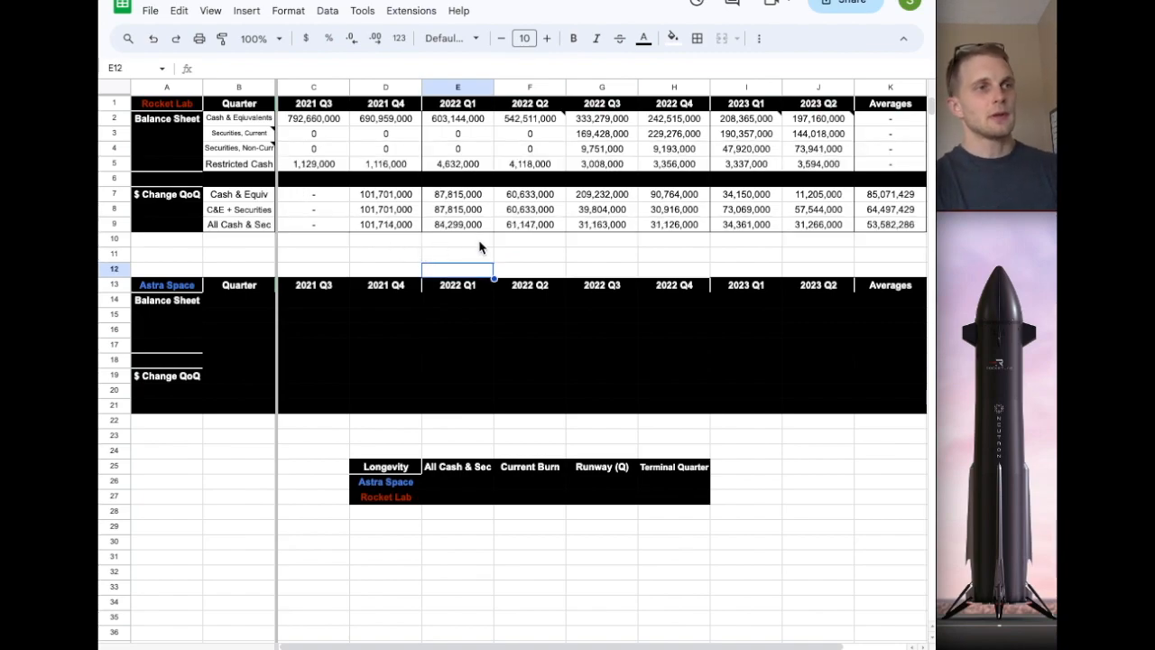
mouse_move(783, 249)
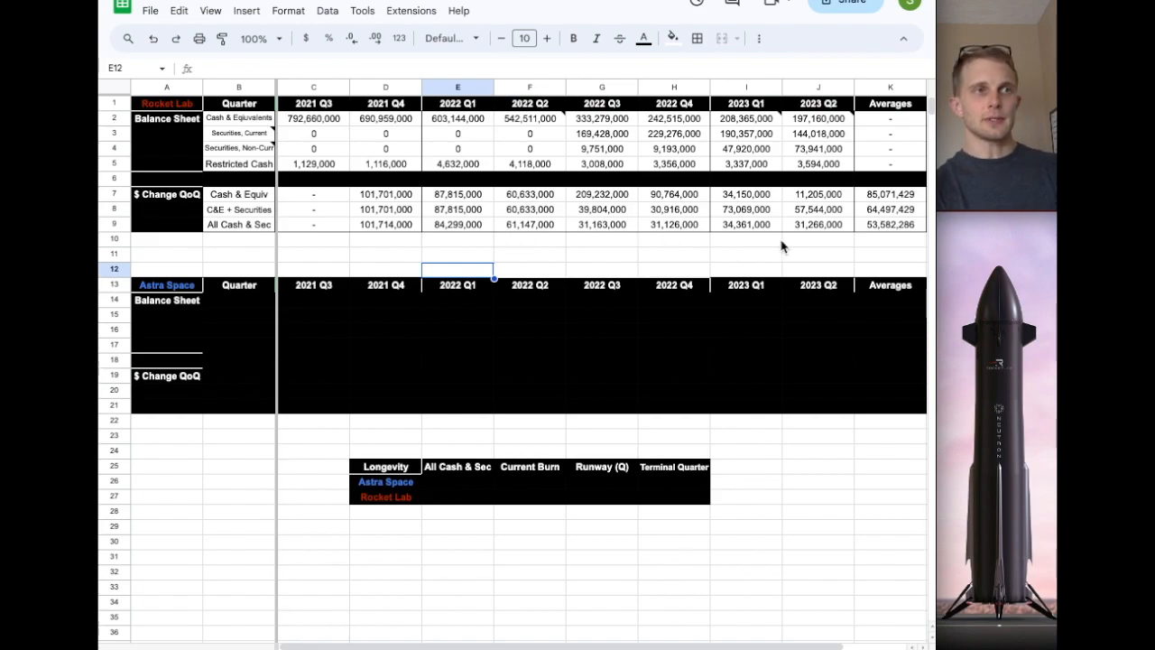
mouse_move(607, 278)
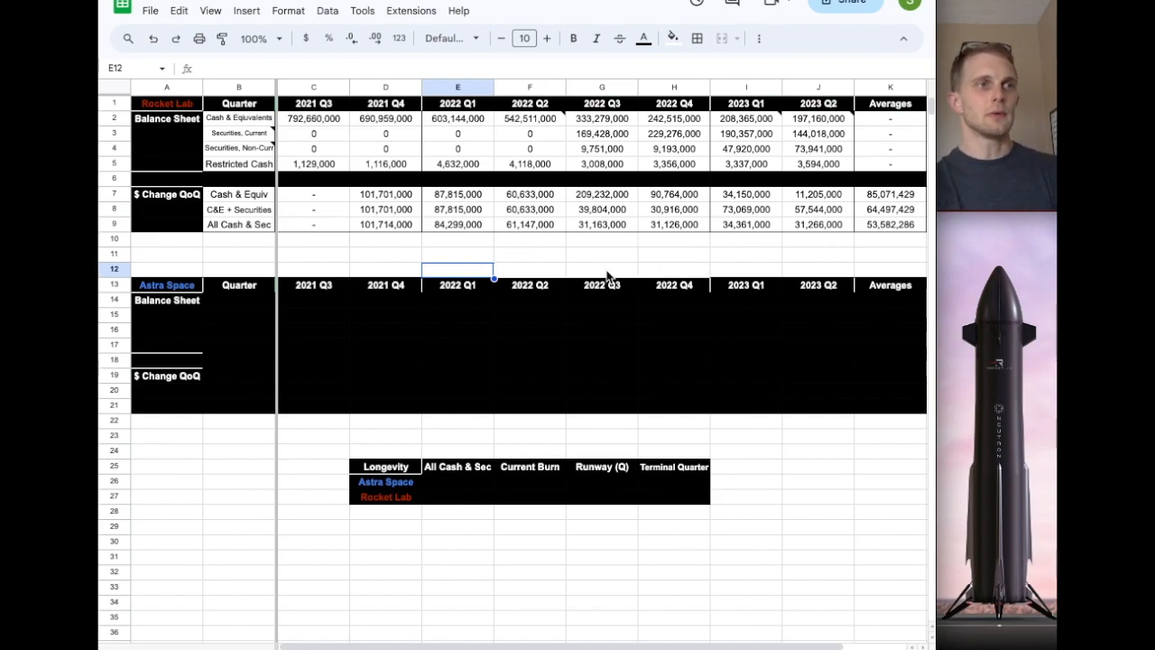
mouse_move(593, 251)
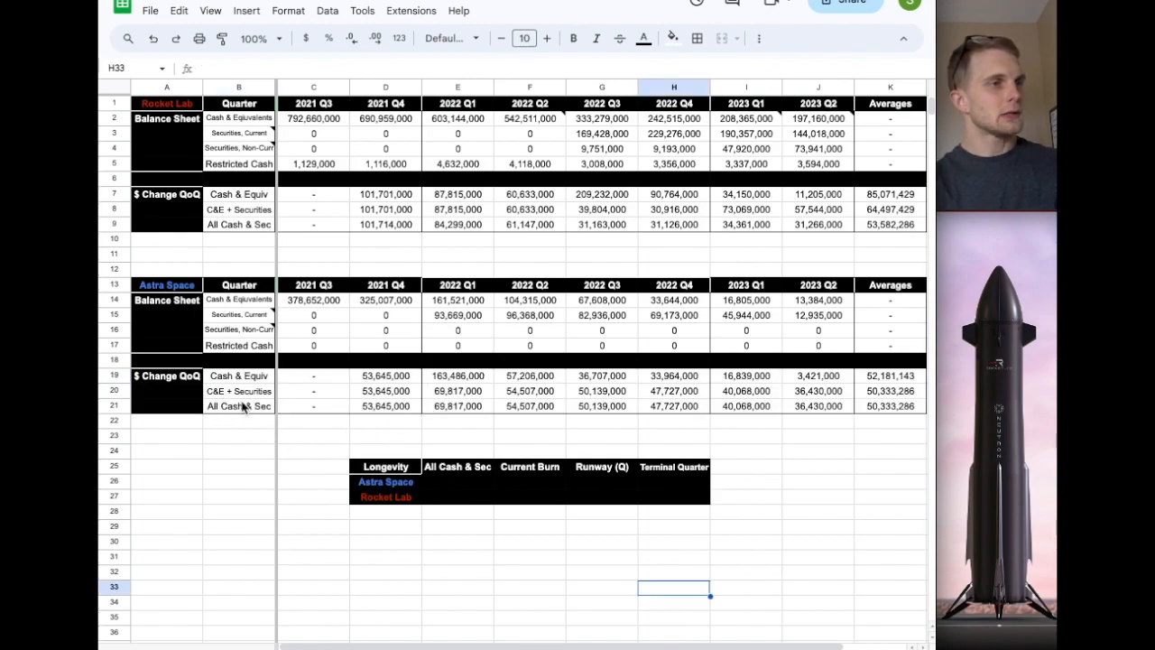
mouse_move(251, 414)
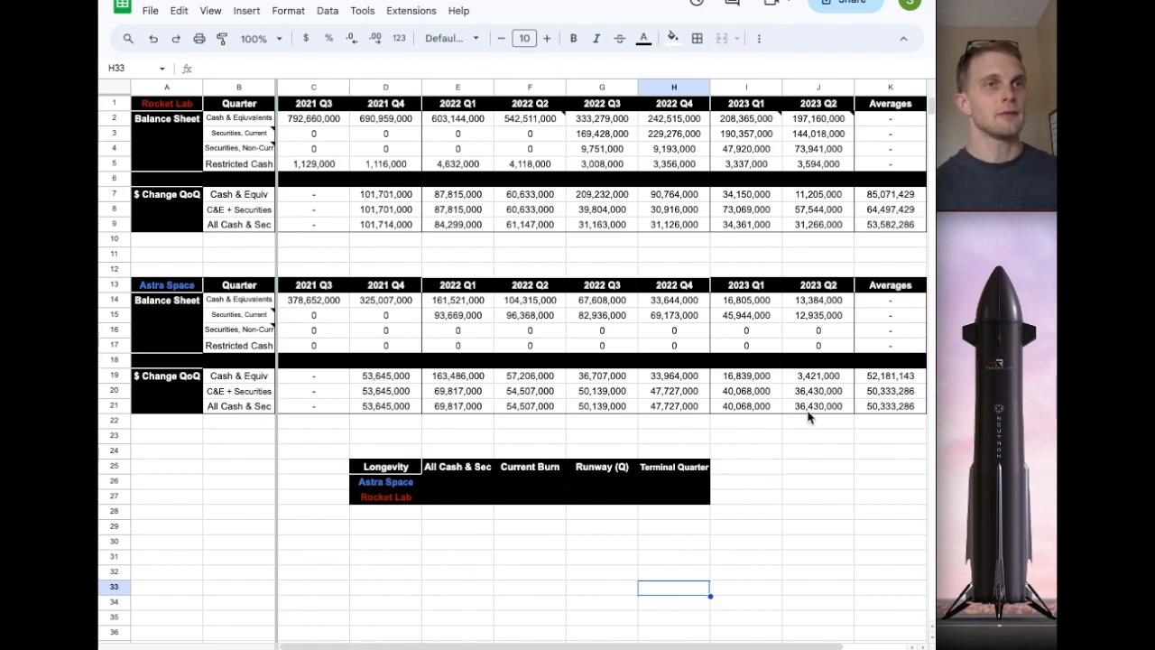
left_click(817, 570)
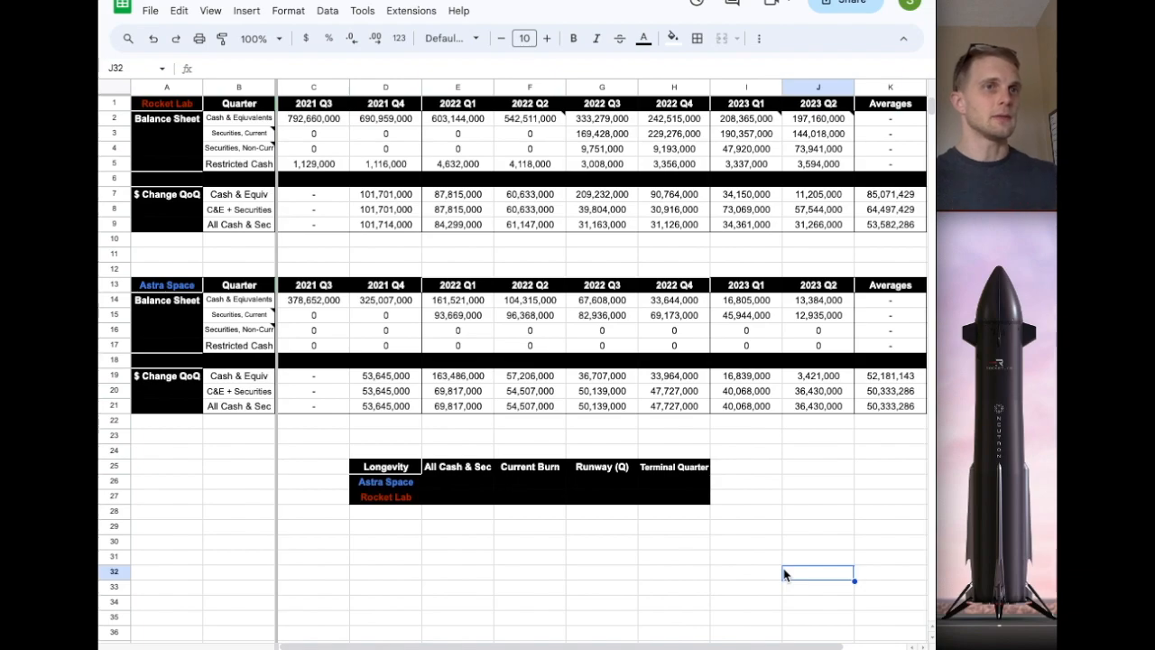
Step: Enter Astra Space cash 26,319,000 in E26 and give the cell a white background
left_click(530, 589)
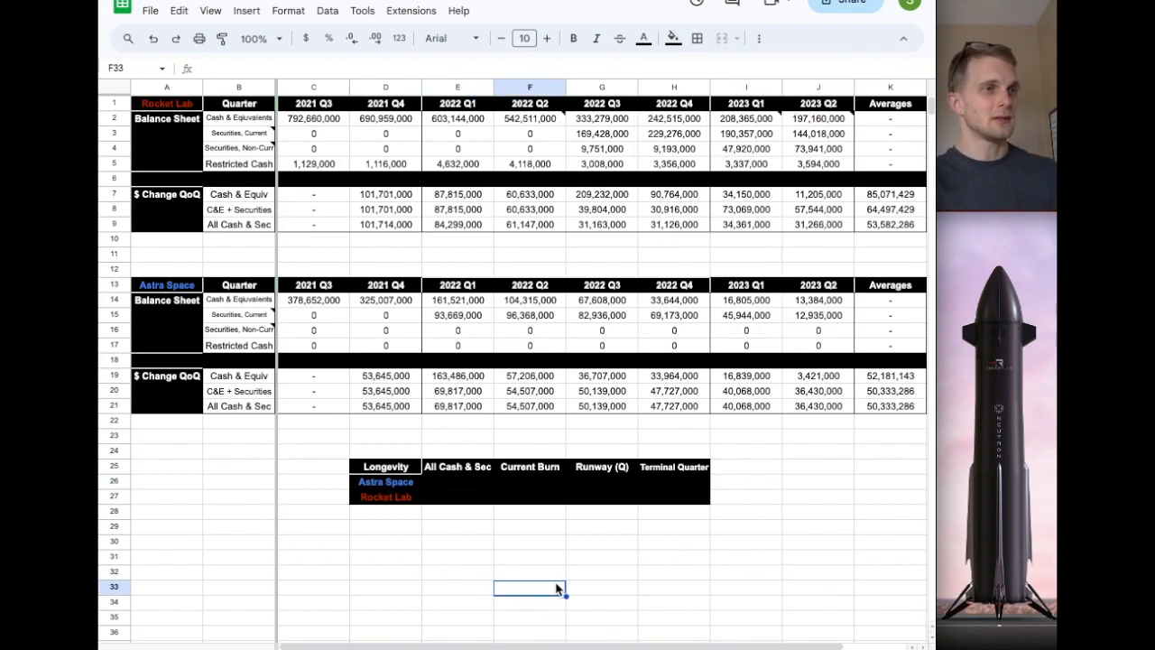
left_click(458, 480)
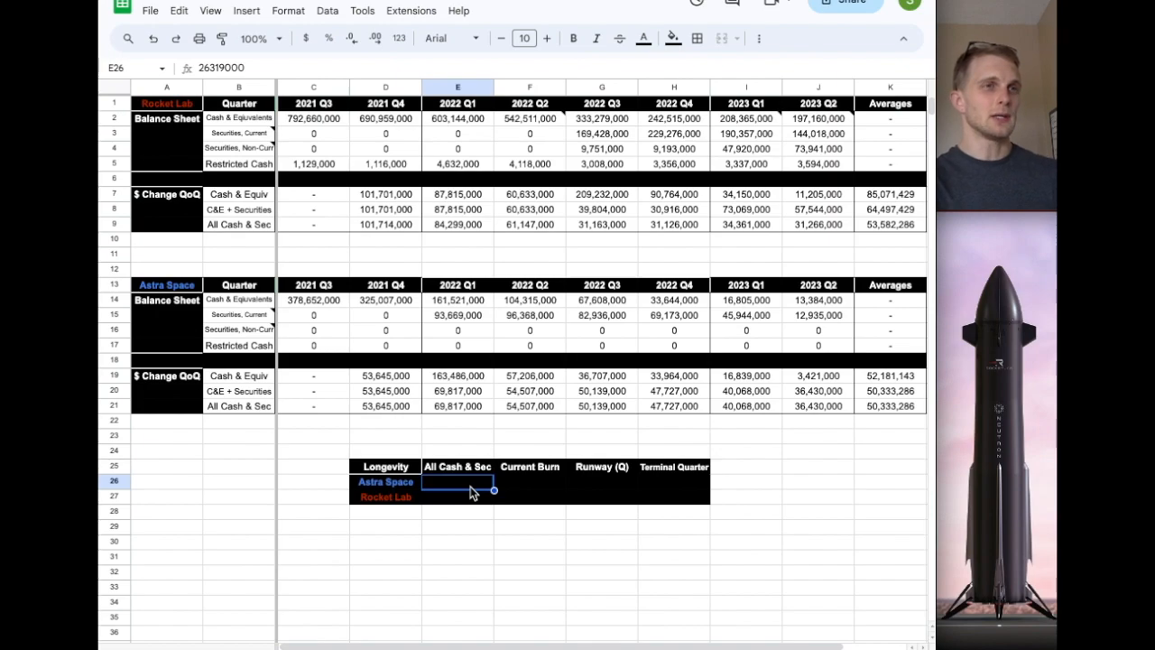
left_click(671, 38)
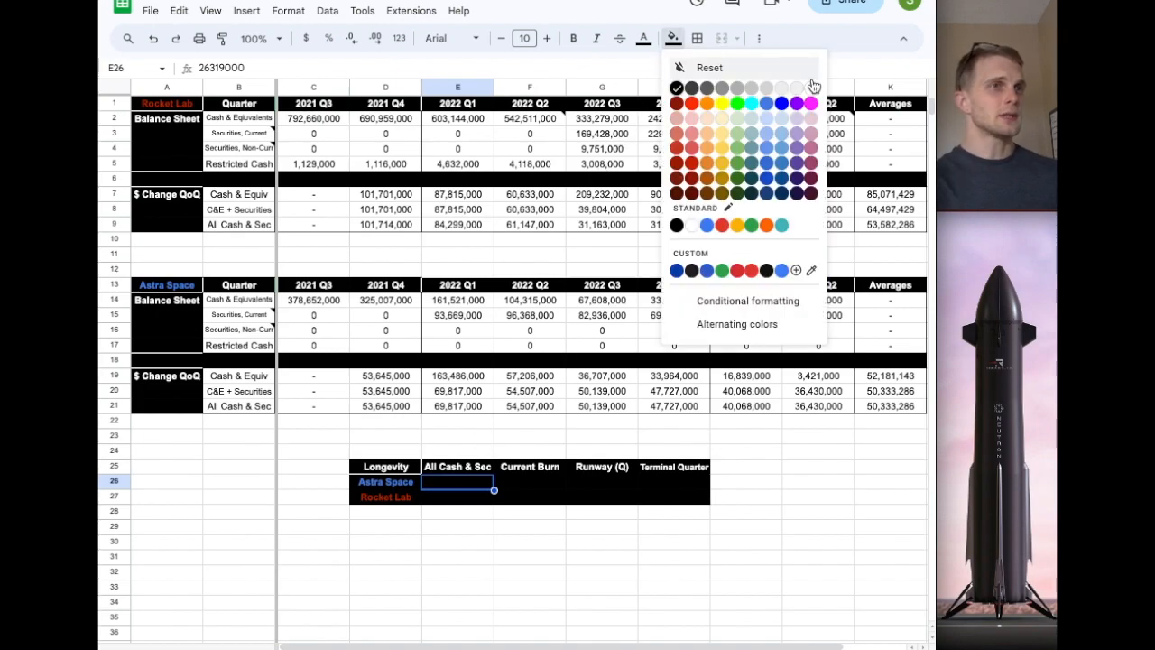
left_click(745, 465)
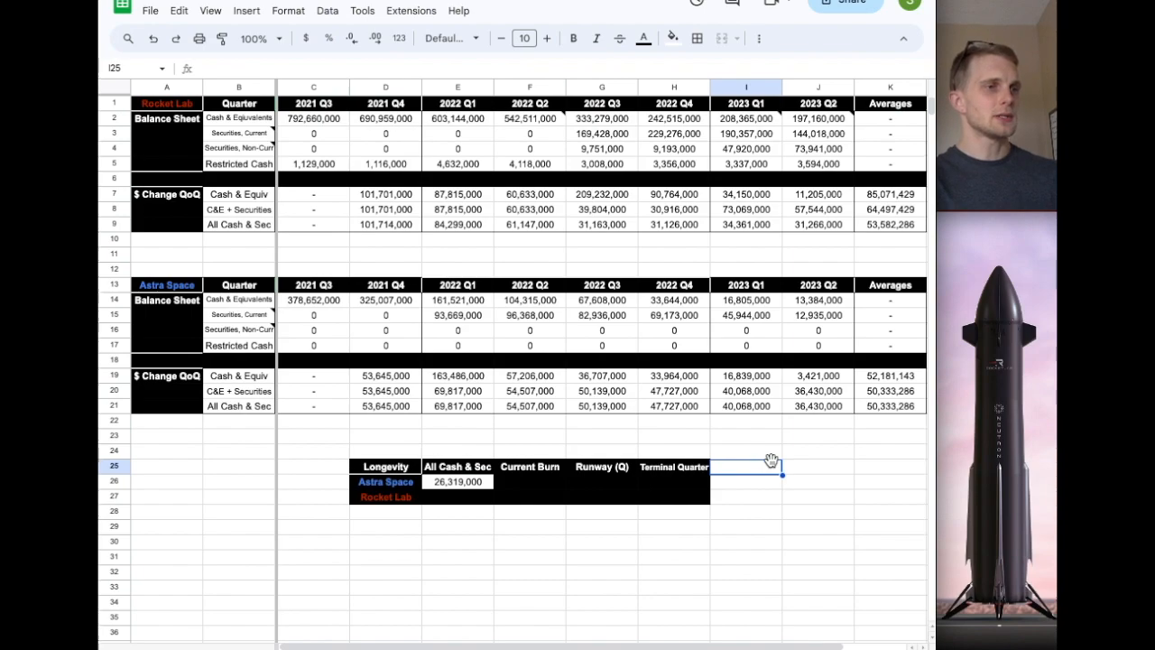
Step: Enter Astra burn 36,430,000, 0.72-quarter runway formula and Q4 2023 terminal quarter, then Rocket Lab cash 418,713,000
left_click(530, 480)
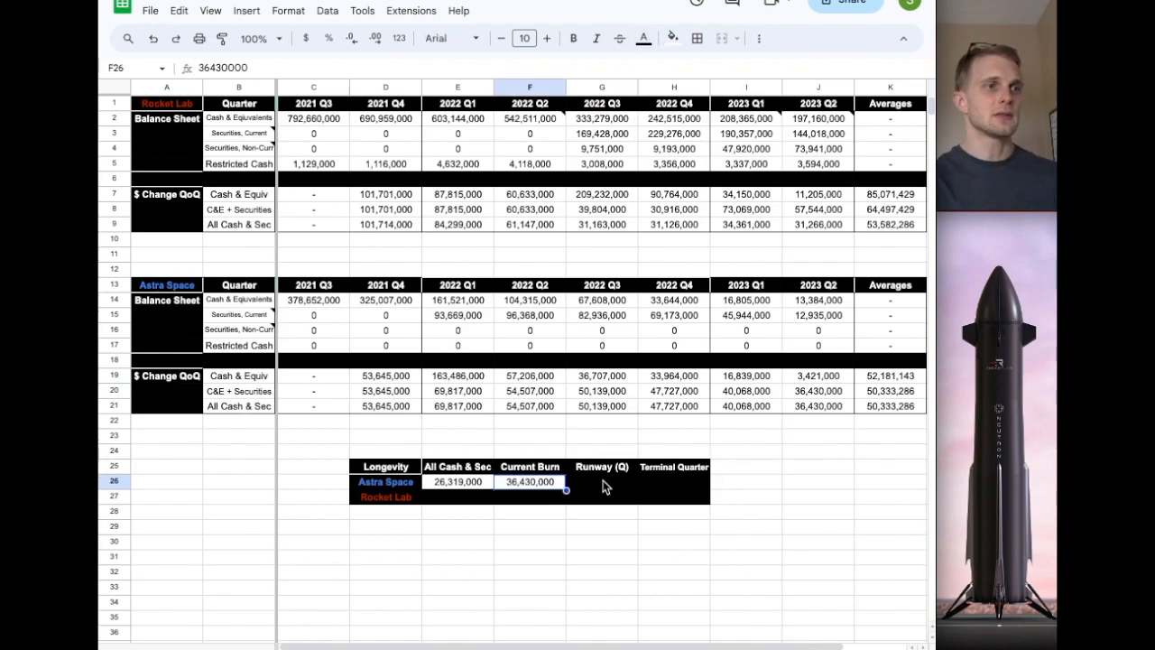
left_click(603, 480)
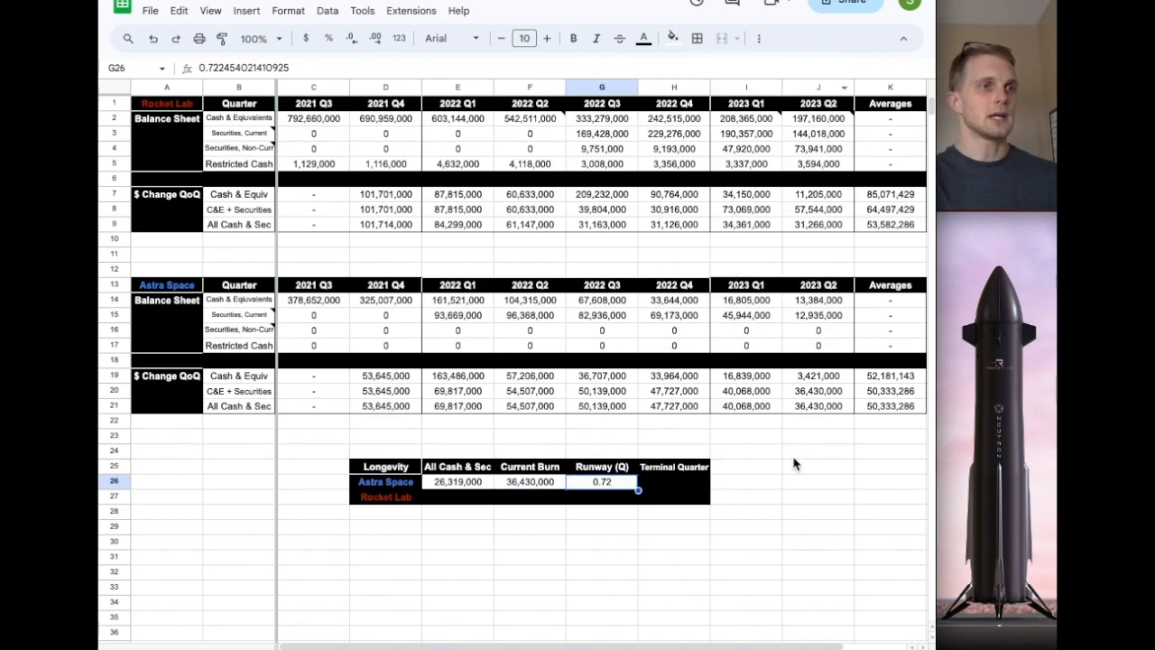
mouse_move(785, 476)
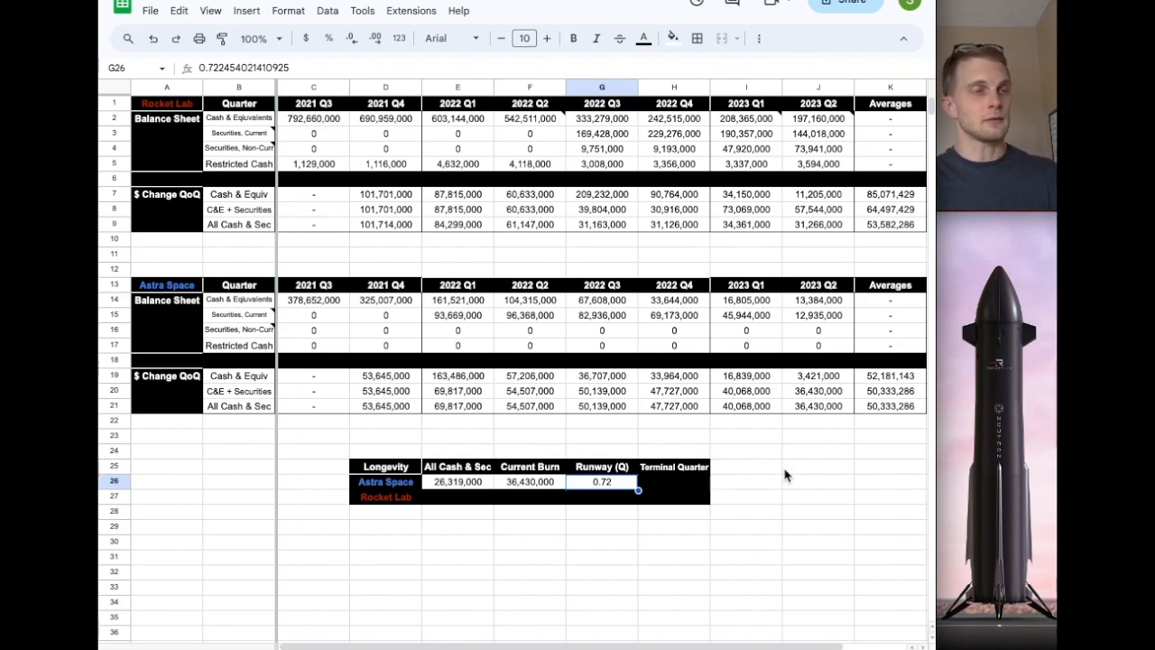
left_click(819, 527)
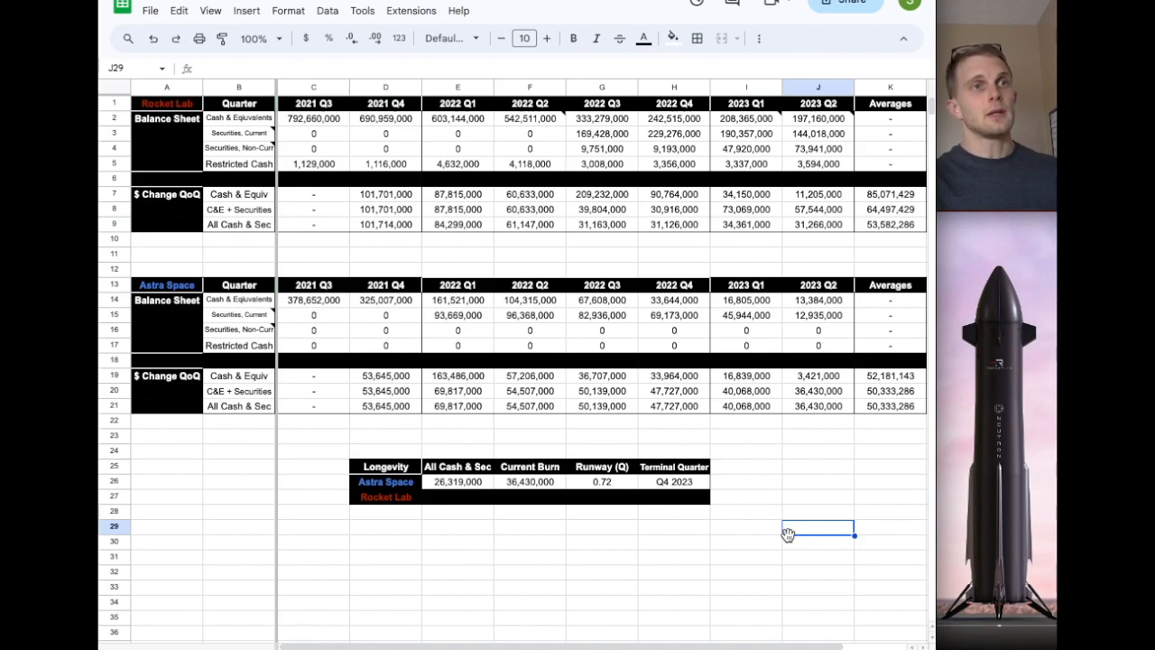
mouse_move(749, 540)
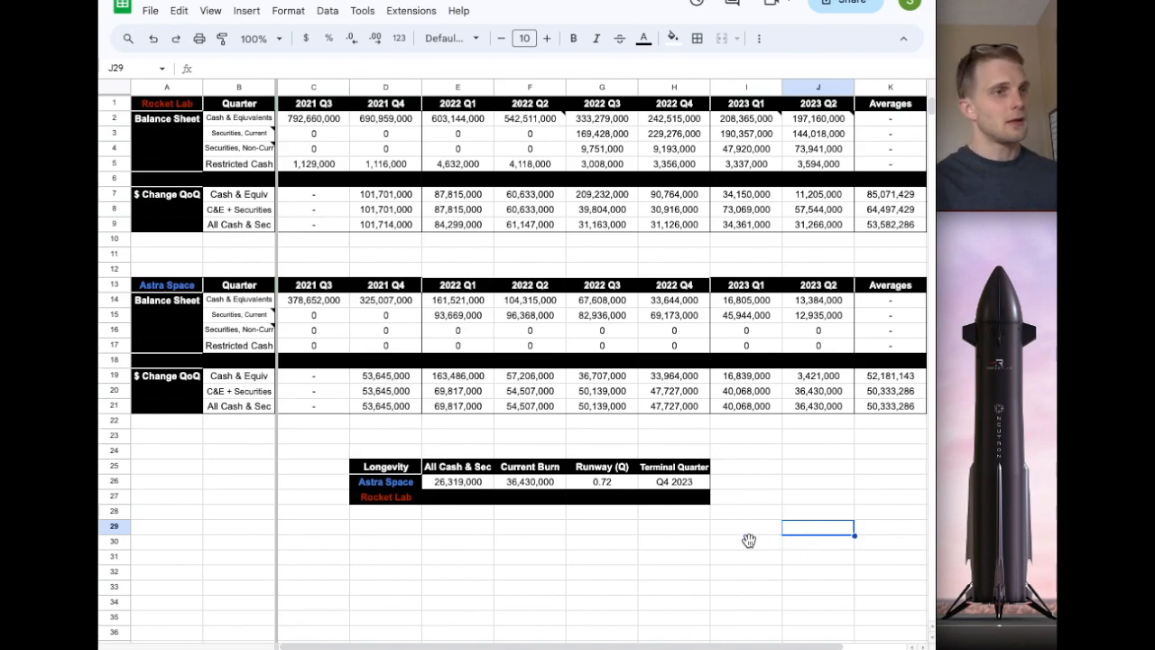
left_click(459, 496)
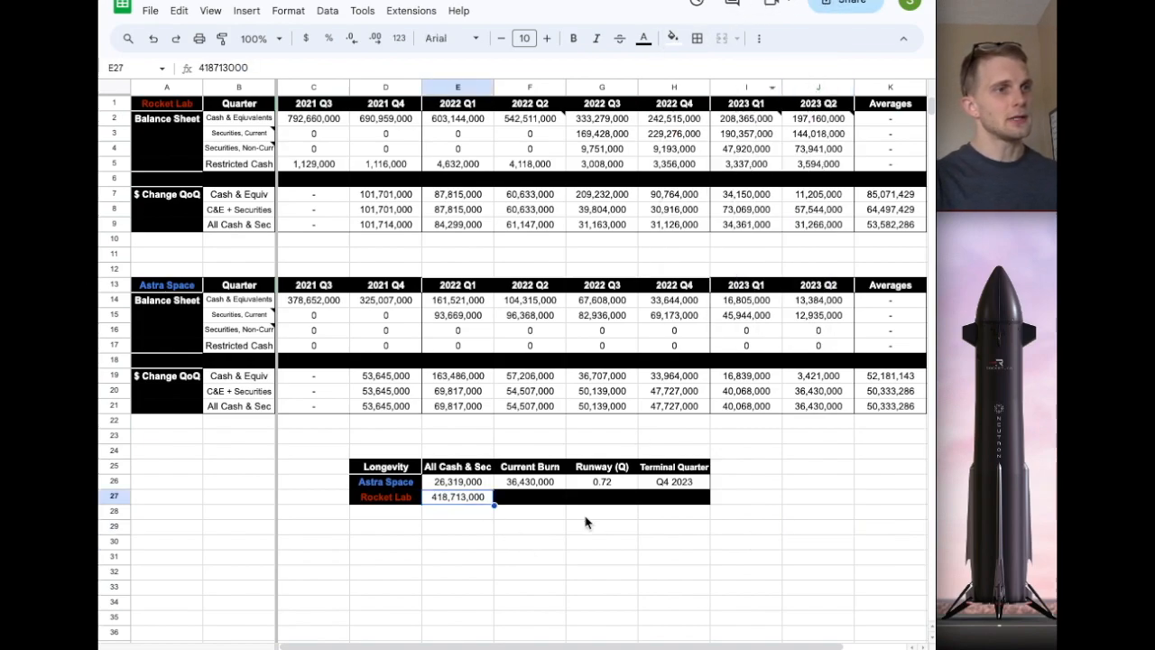
Step: Enter Rocket Lab burn 35,000,000, 11.96-quarter runway formula and Q2 2026 terminal quarter with readable color
left_click(531, 497)
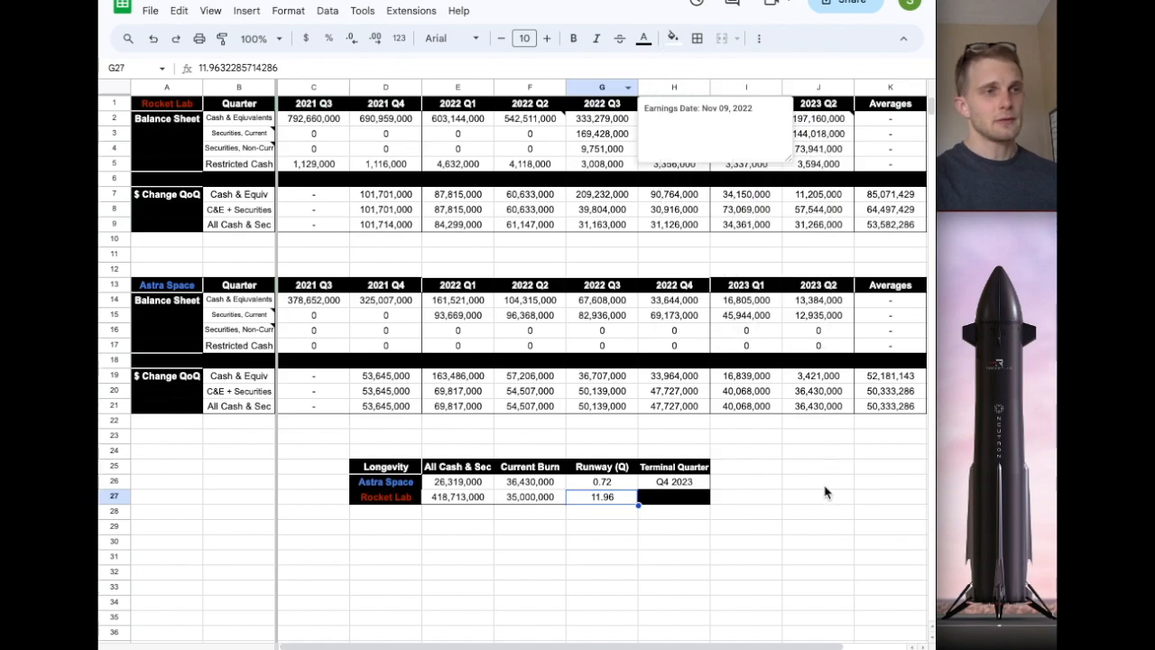
left_click(816, 542)
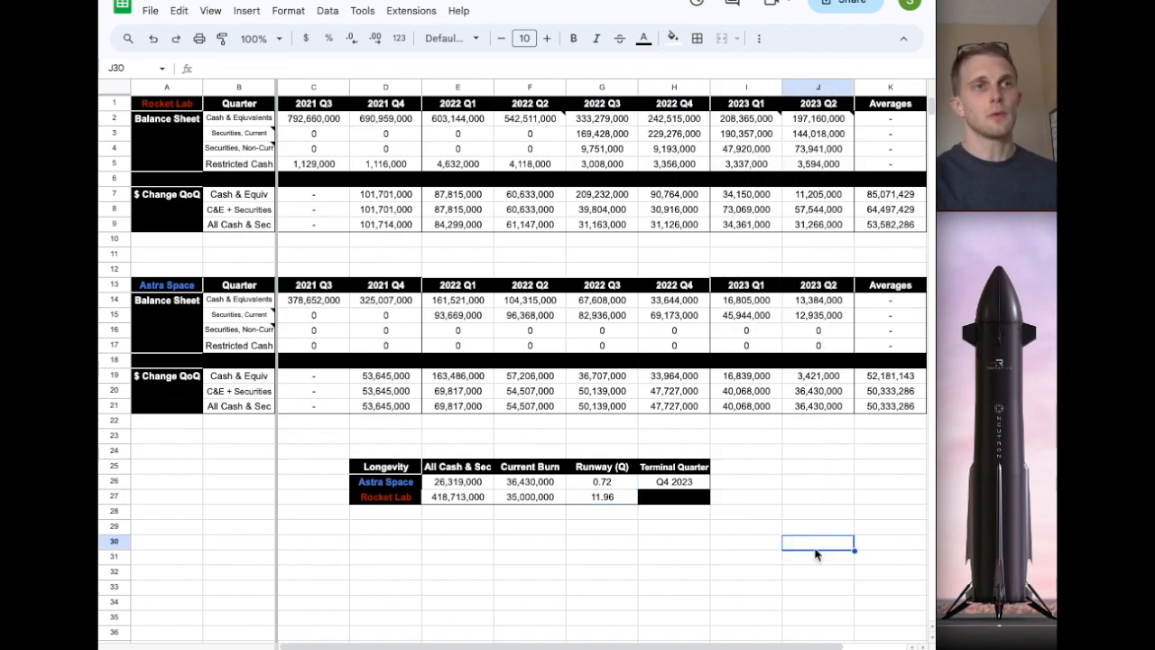
left_click(673, 494)
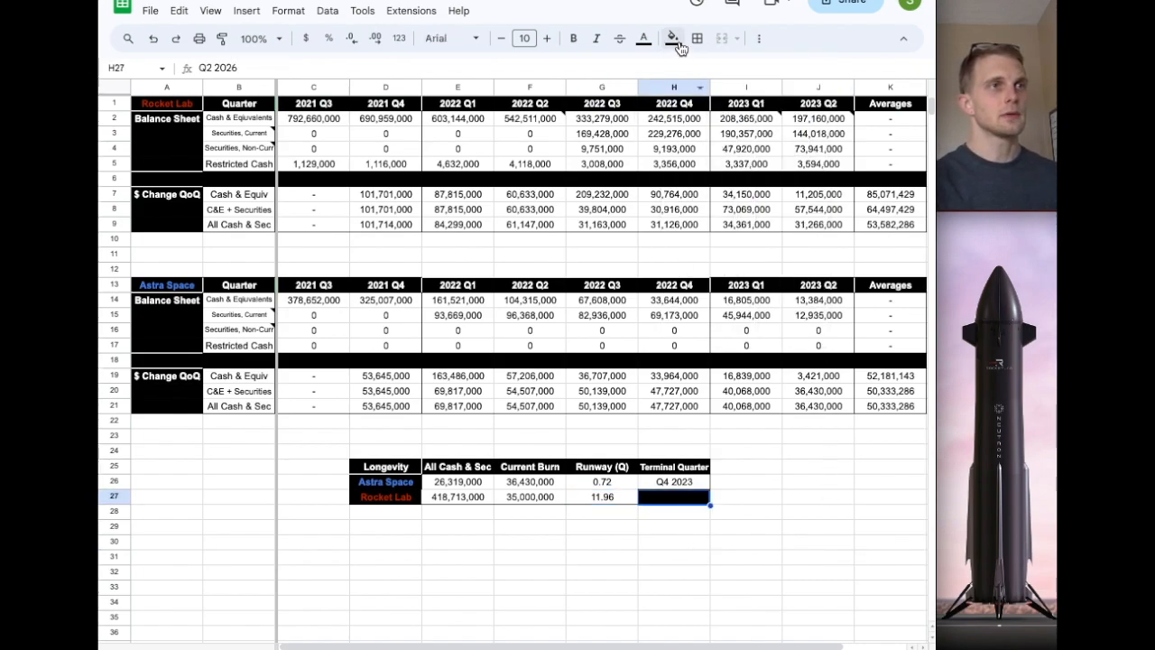
left_click(820, 542)
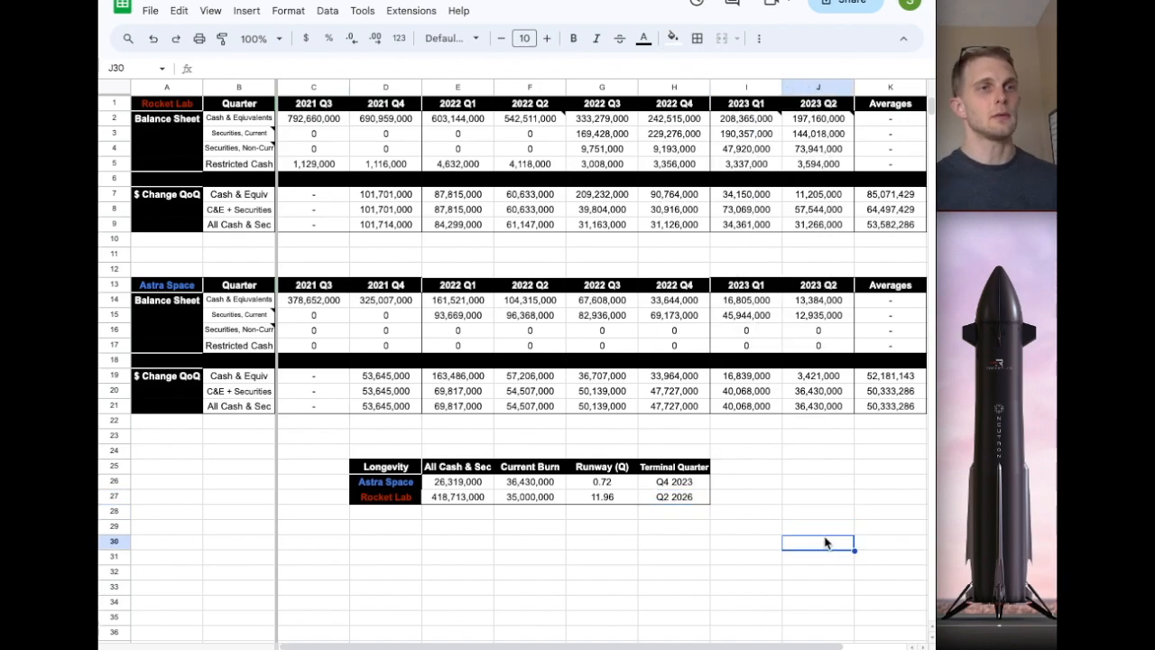